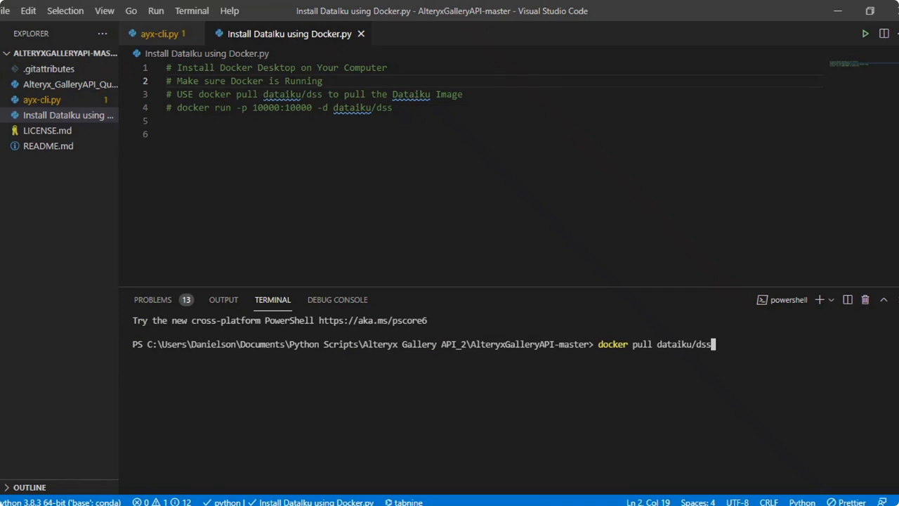
mouse_move(444, 20)
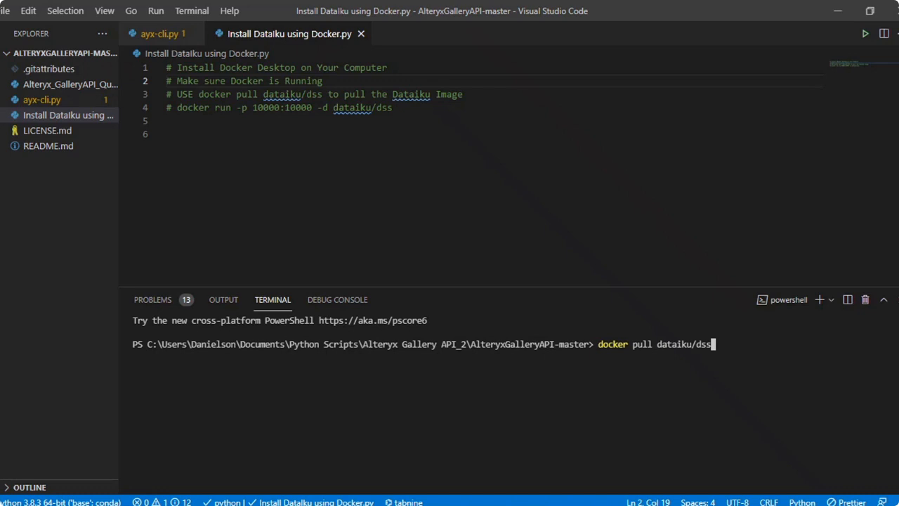
Run 'docker images' in the terminal to list the locally stored Docker images.
key(Backspace)
text(docker images)
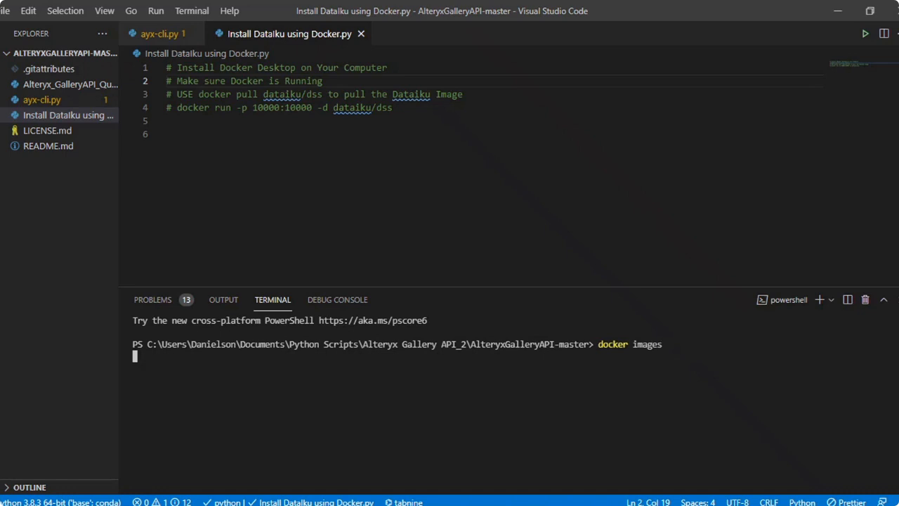
Review the image list, then start 'docker pull dataiku/dss' with the default tag.
key(Enter)
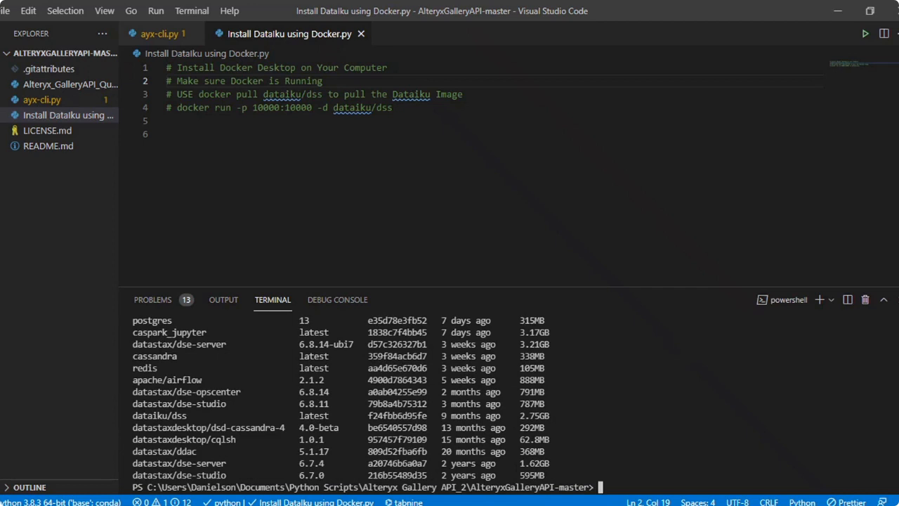
text(docker run -p 10000:10000 -d dataiku/dss)
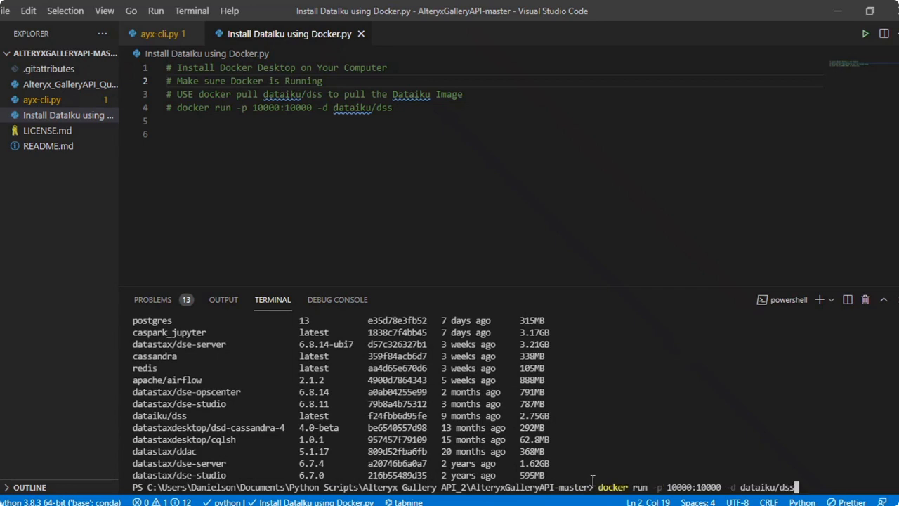
text(docker pull dataiku/dss)
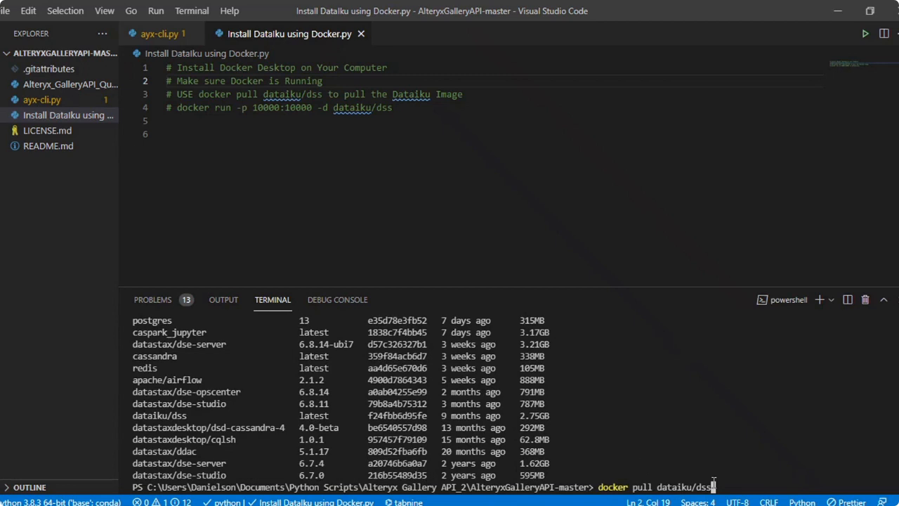
key(Enter)
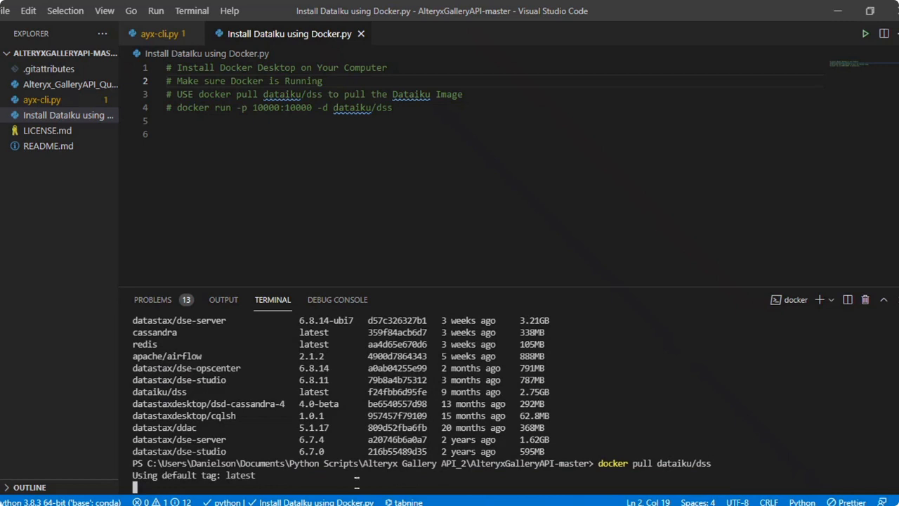
Check the Debug Console, then return to the Terminal showing the dataiku/dss pull up to date.
click(338, 299)
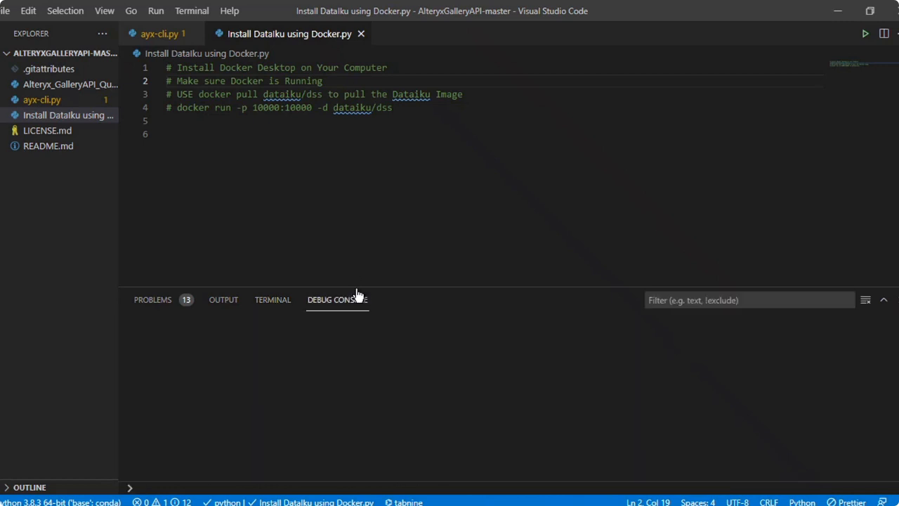
mouse_move(167, 310)
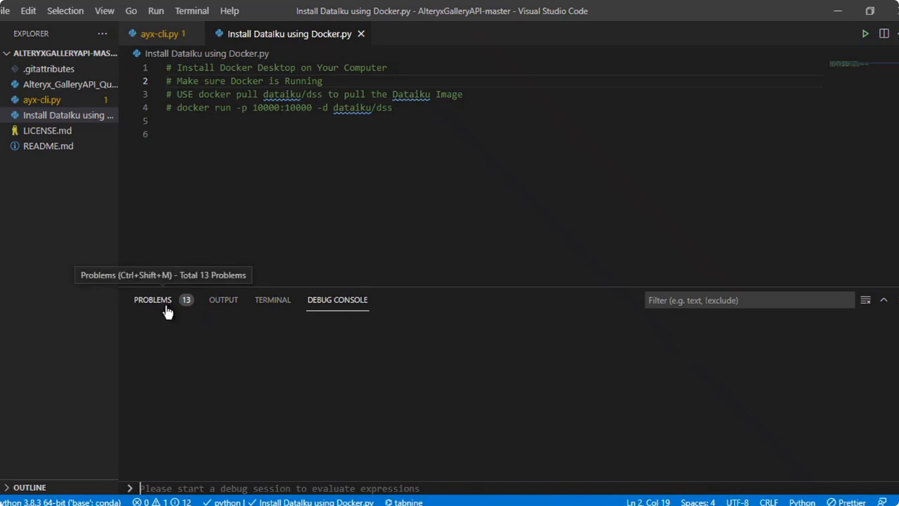
click(273, 301)
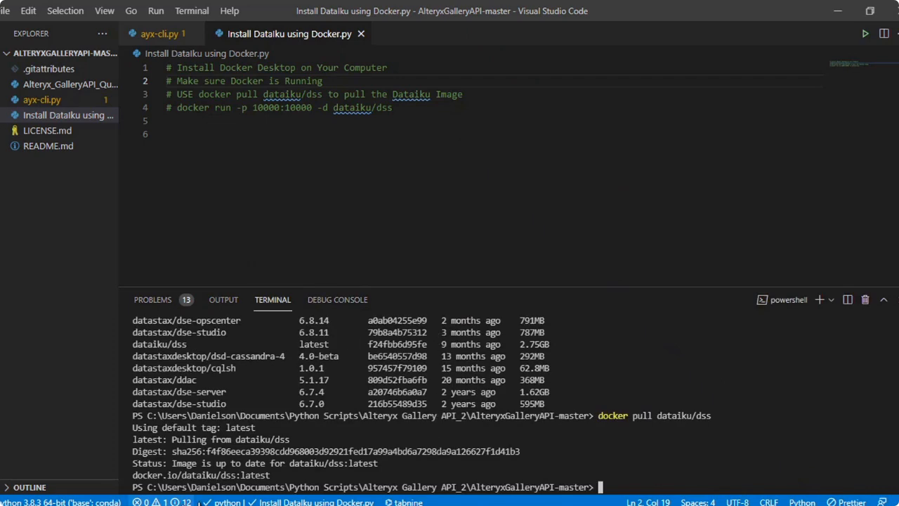
mouse_move(385, 475)
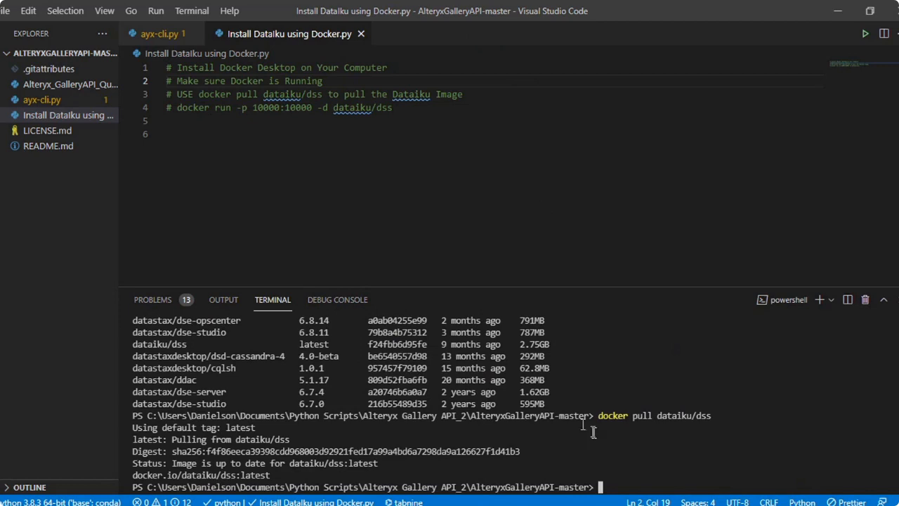
mouse_move(632, 498)
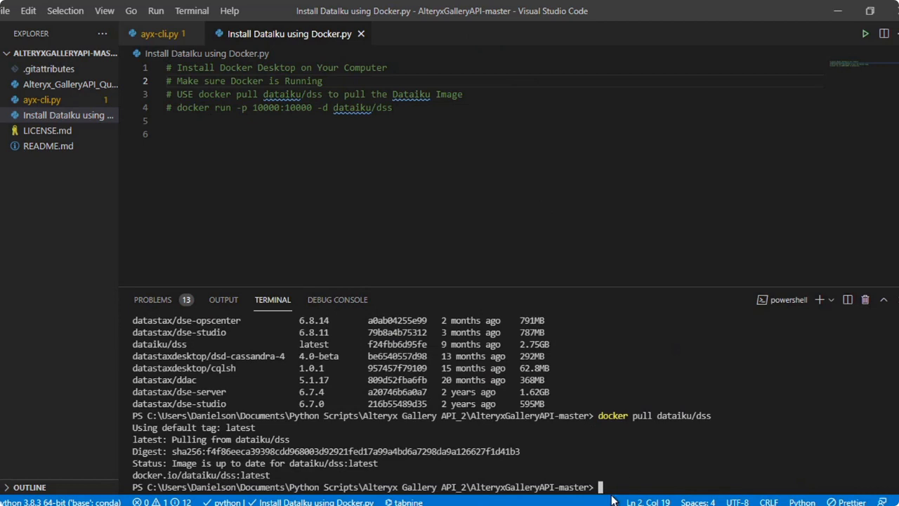
mouse_move(421, 475)
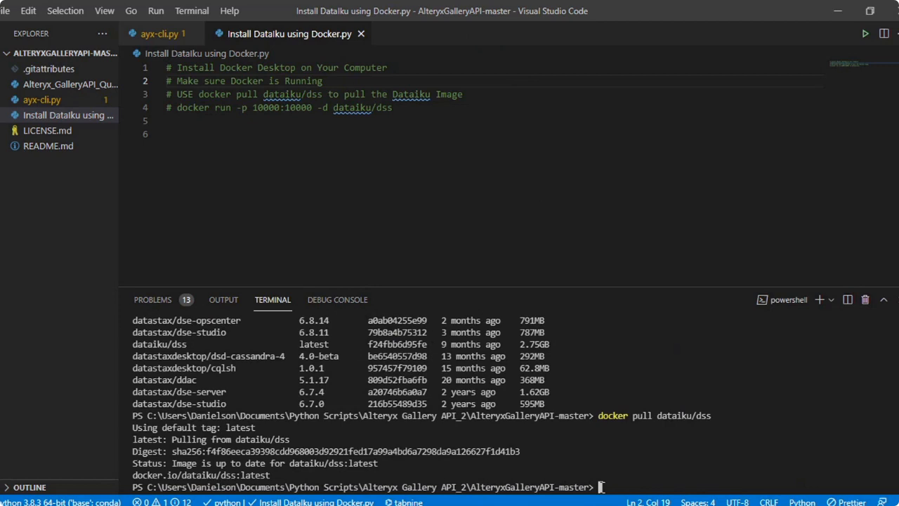
drag(177, 107, 392, 107)
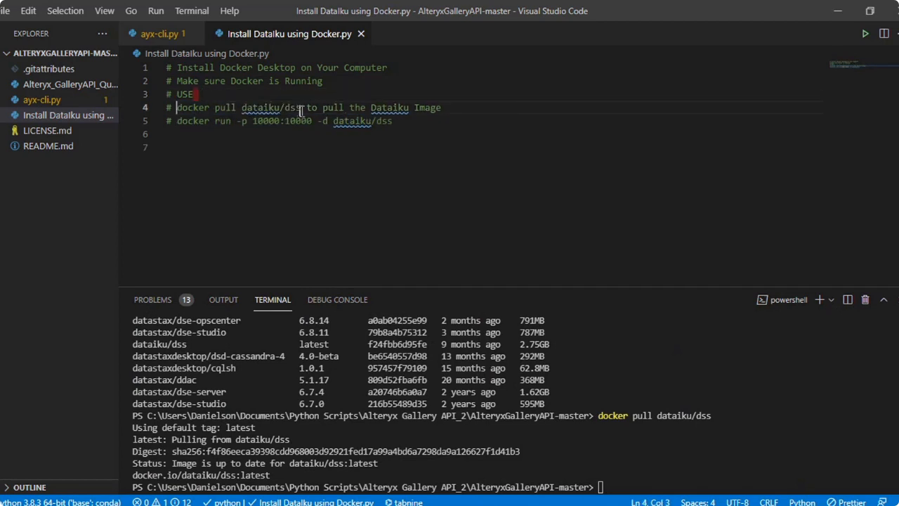
Move 'pull the Dataiku Image' after '# USE' on line 3, leaving line 4 as 'docker pull dataiku/dss'.
drag(322, 107, 442, 106)
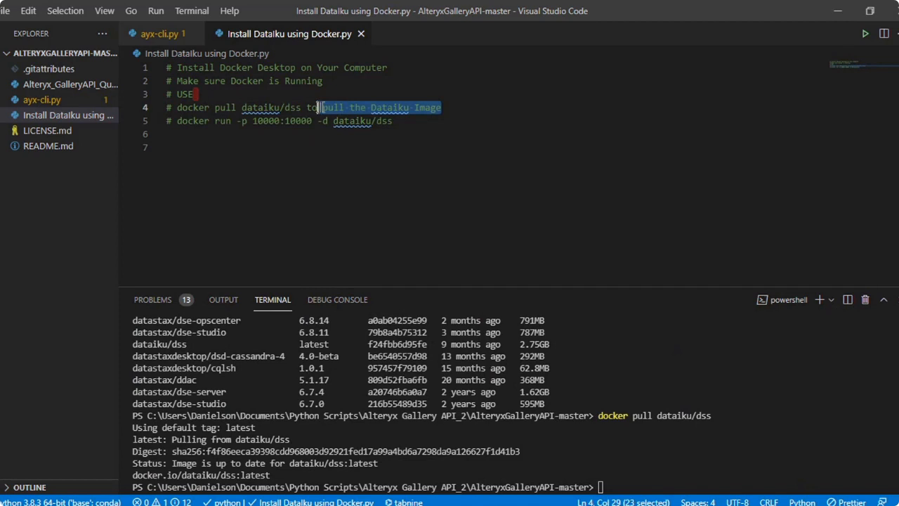
key(Delete)
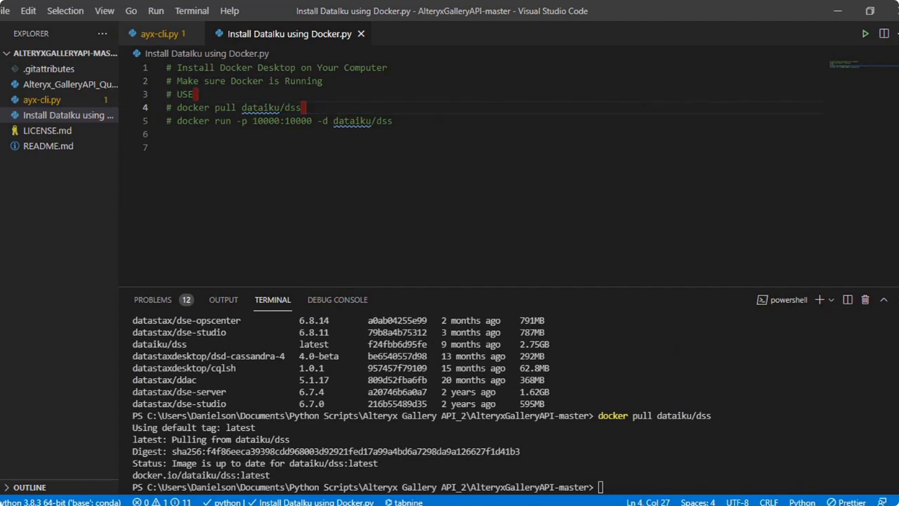
click(279, 90)
text( to pull the Dataiku Image)
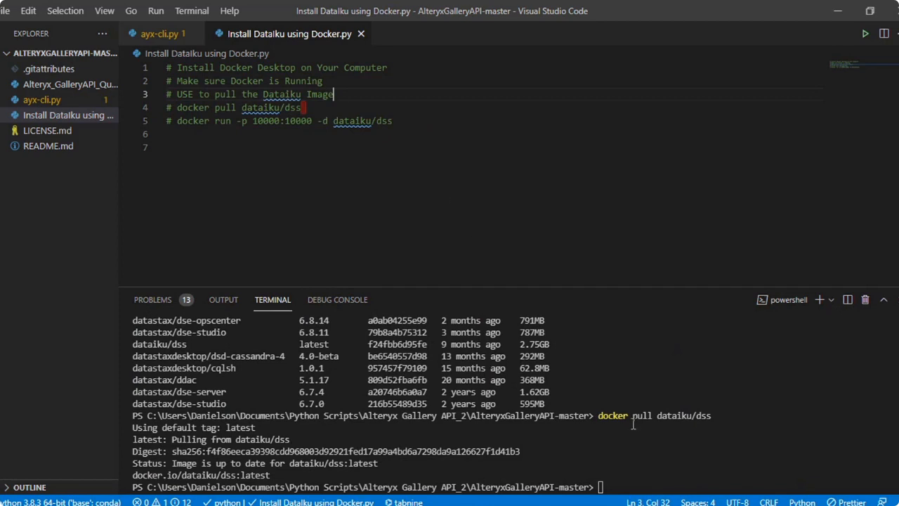
text(docker pull dataiku/dss)
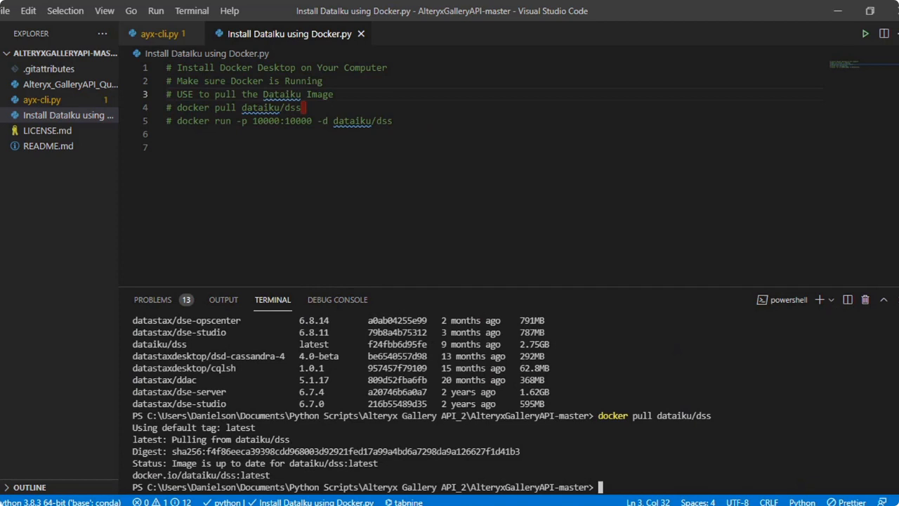
text(docker run -p 10000:10000 -d dataiku/dss)
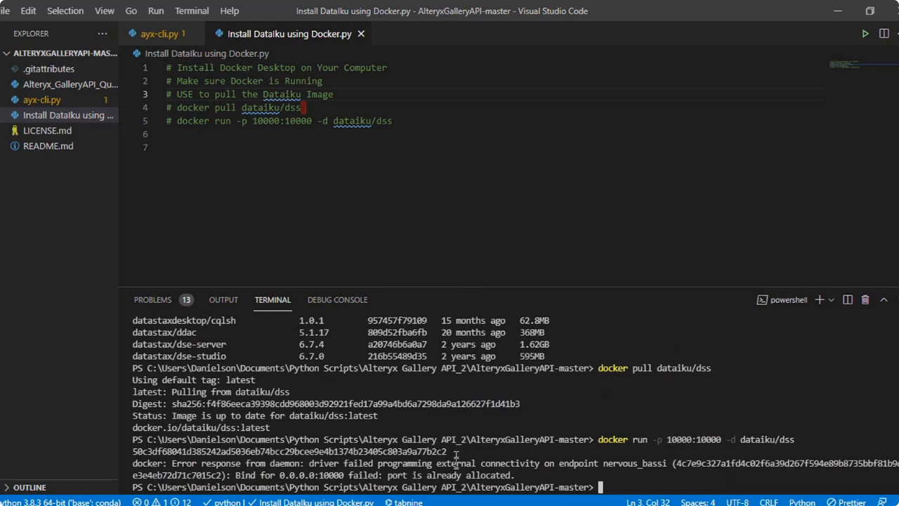
mouse_move(579, 489)
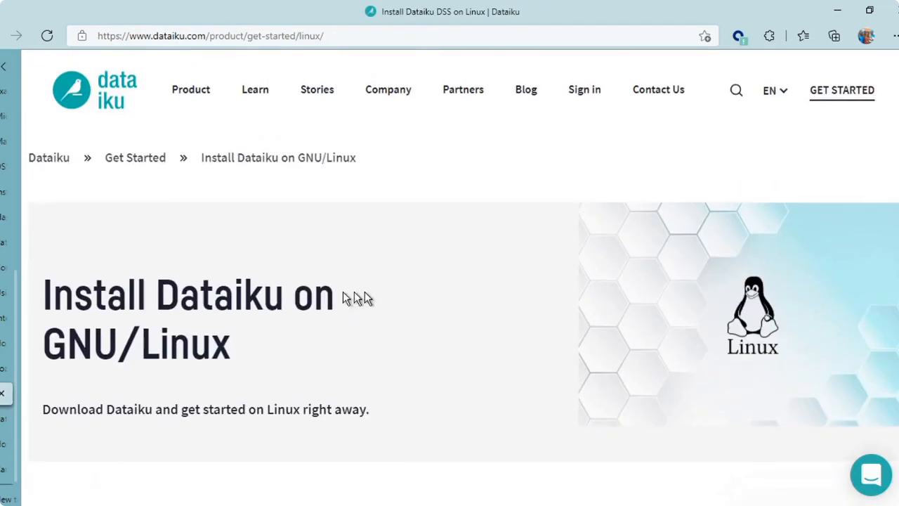
Scroll the Install Dataiku on GNU/Linux page down to the Download DSS section.
scroll(down, 3)
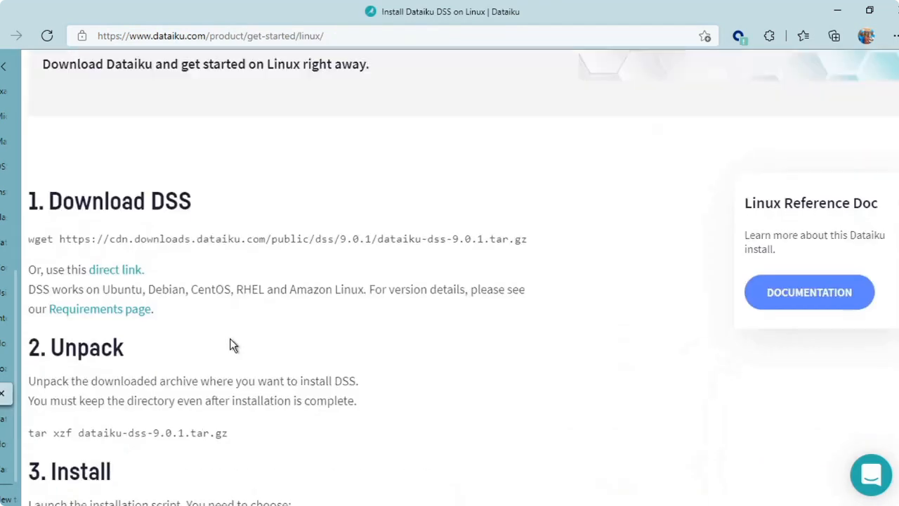
scroll(down, 3)
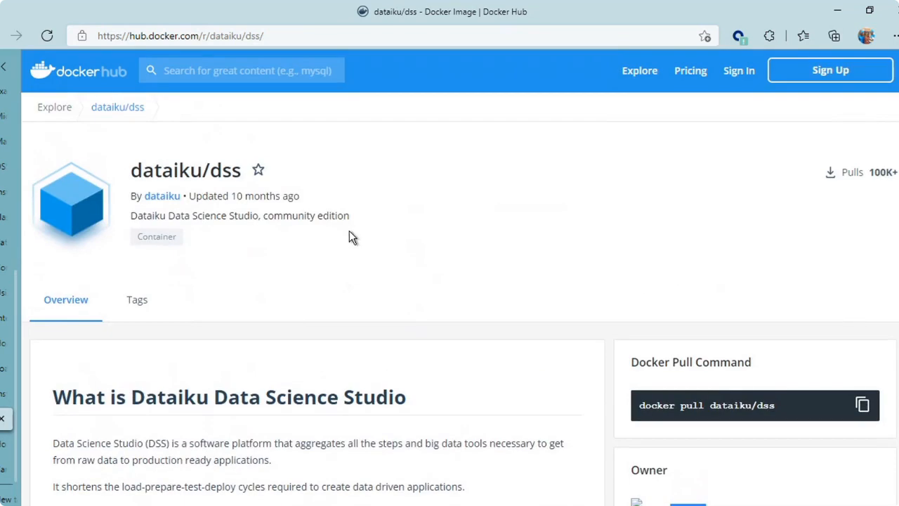
Scroll the Docker Hub dataiku/dss Overview to the 'How to use this image' section.
scroll(down, 3)
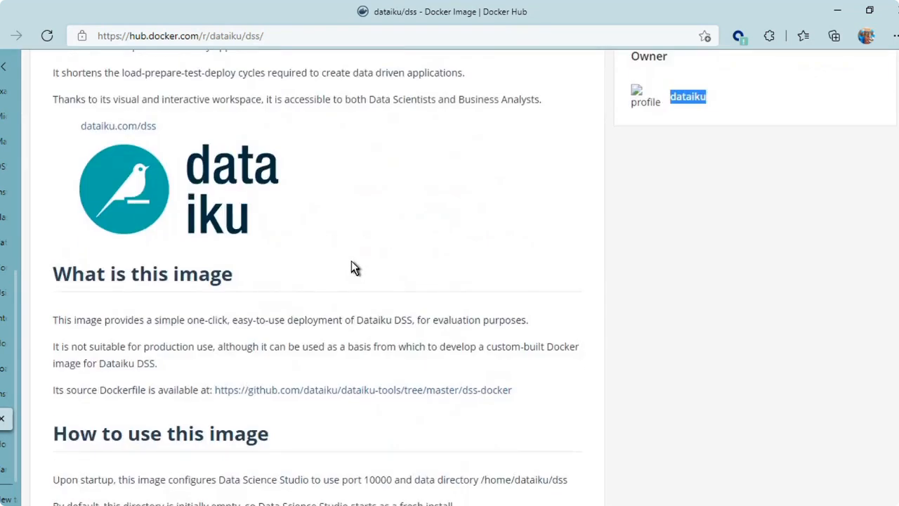
scroll(down, 3)
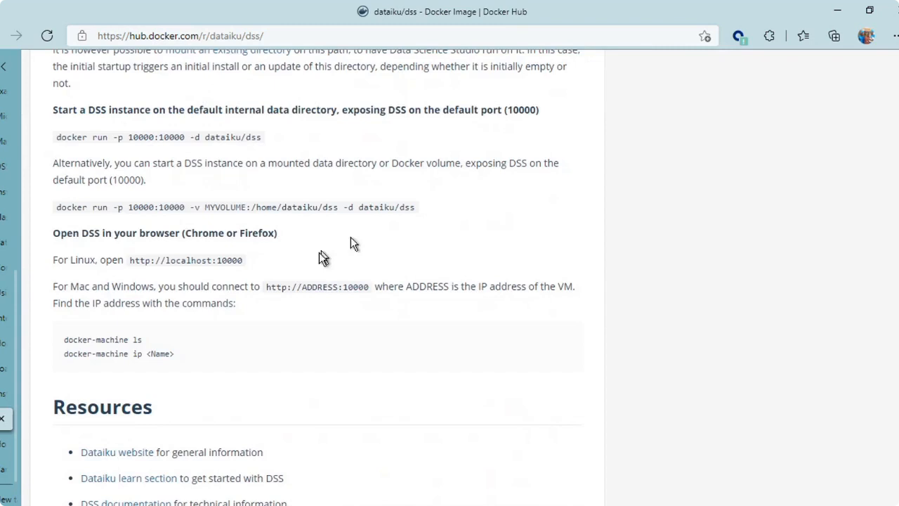
scroll(up, 3)
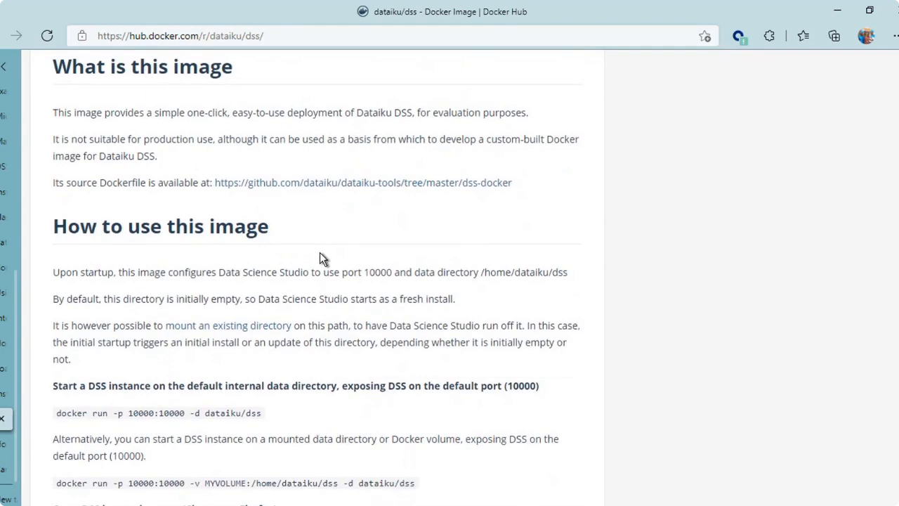
scroll(down, 3)
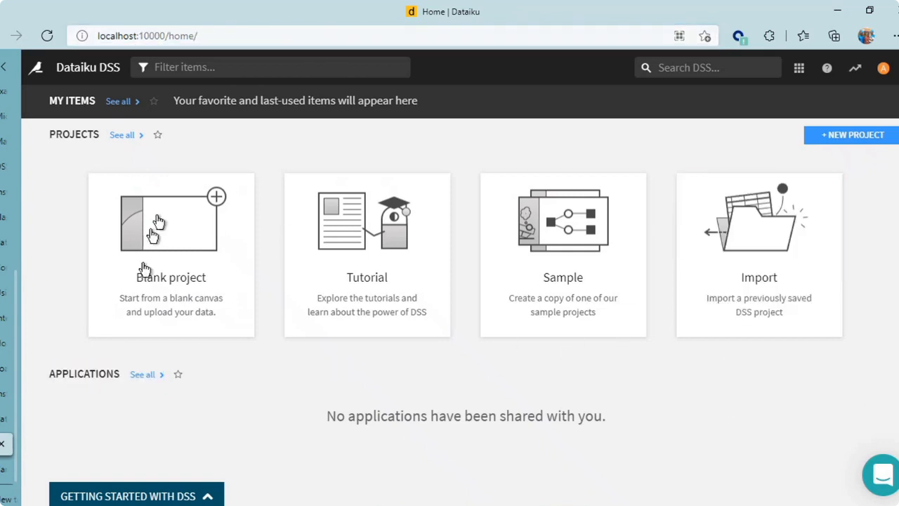
mouse_move(190, 494)
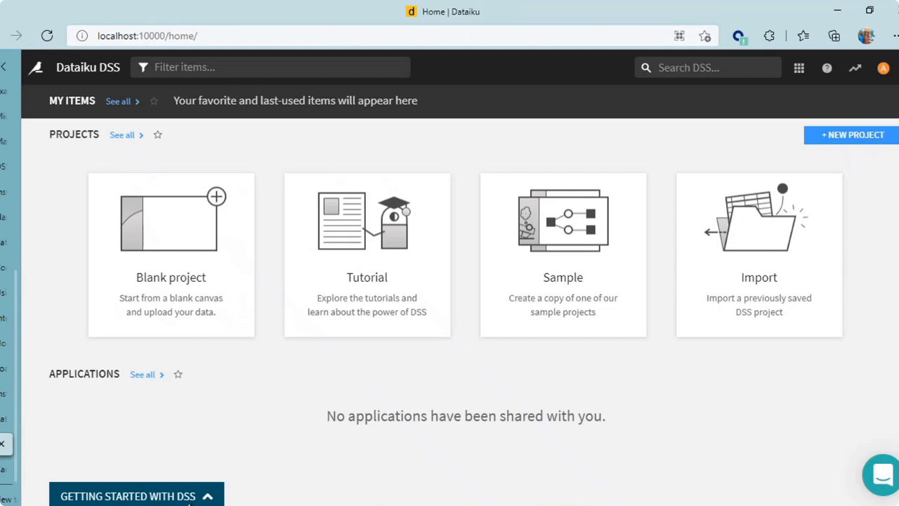
Start a new Blank project from the Dataiku DSS home page at localhost:10000.
click(133, 495)
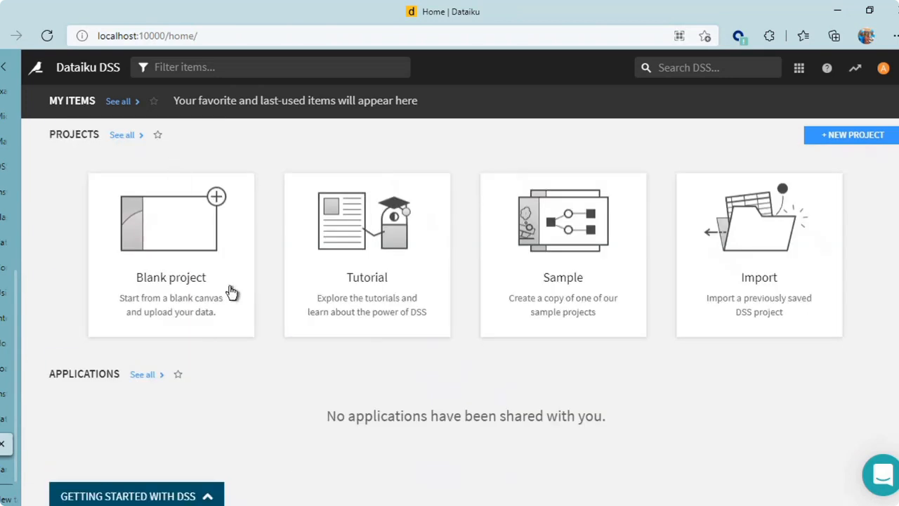
mouse_move(424, 247)
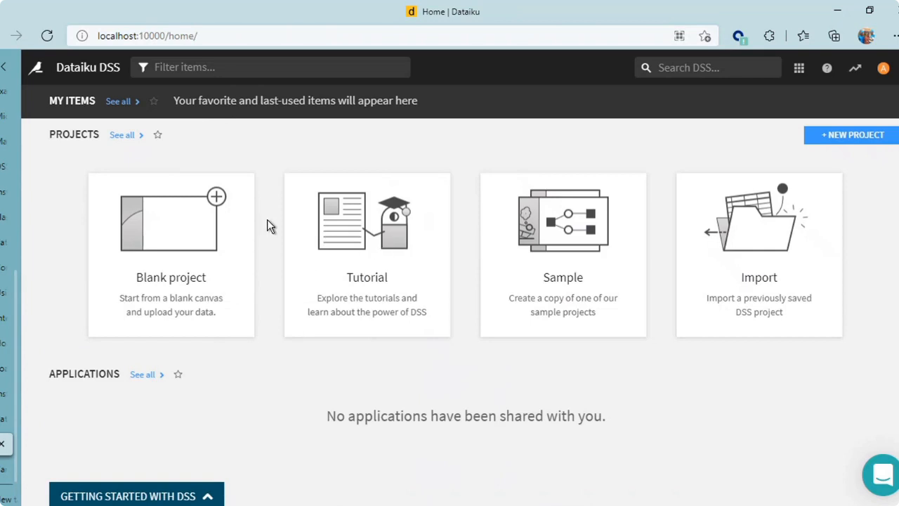
mouse_move(322, 161)
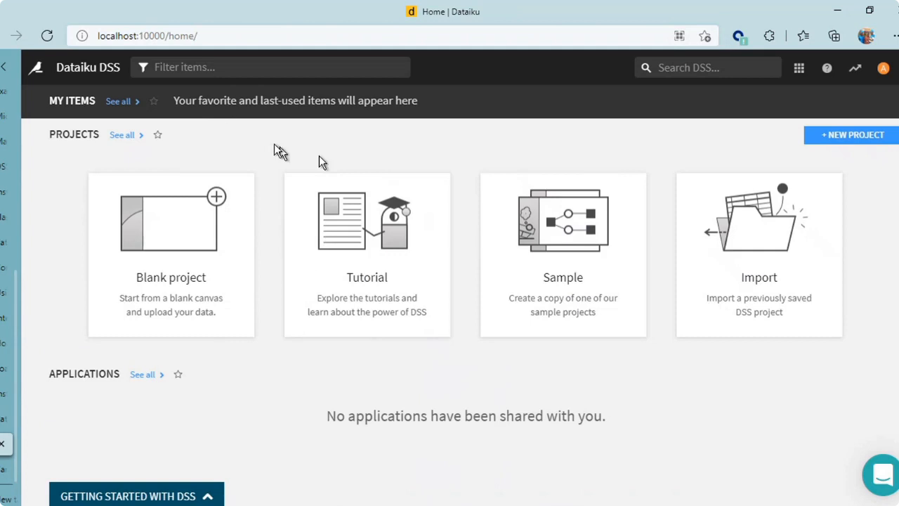
mouse_move(76, 196)
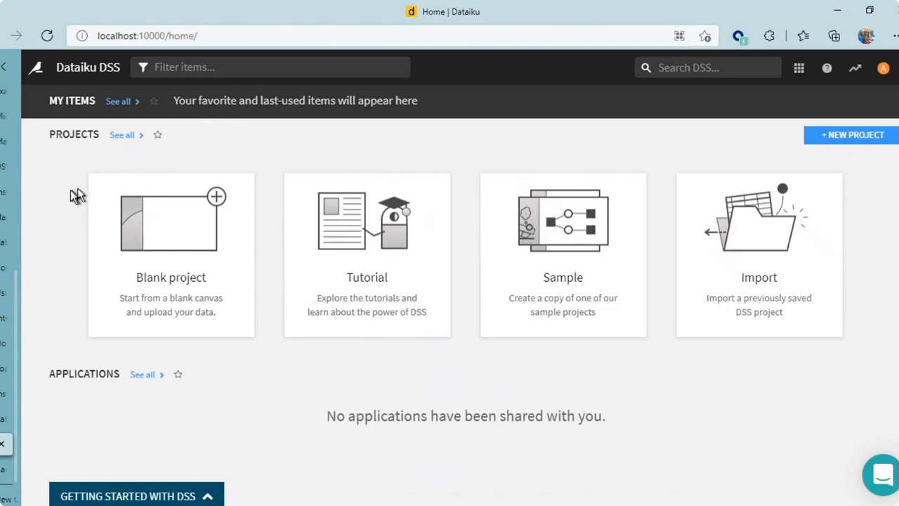
mouse_move(269, 250)
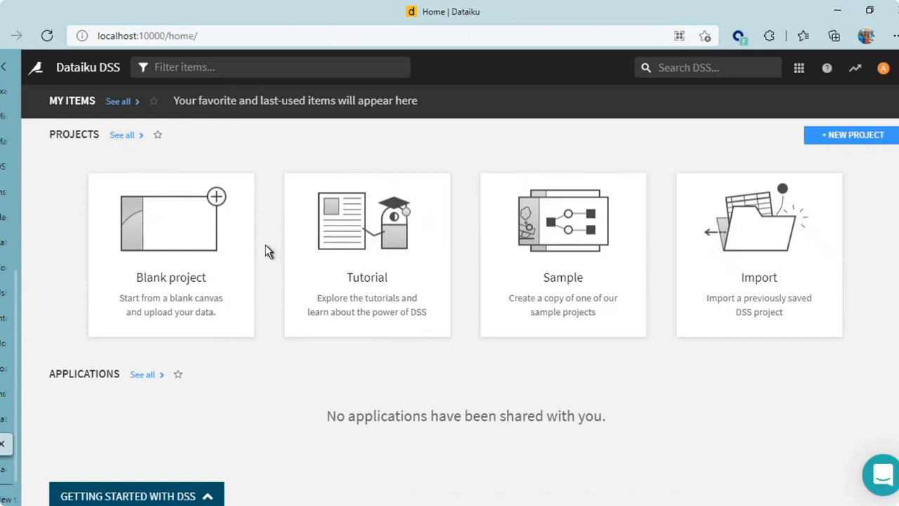
mouse_move(161, 232)
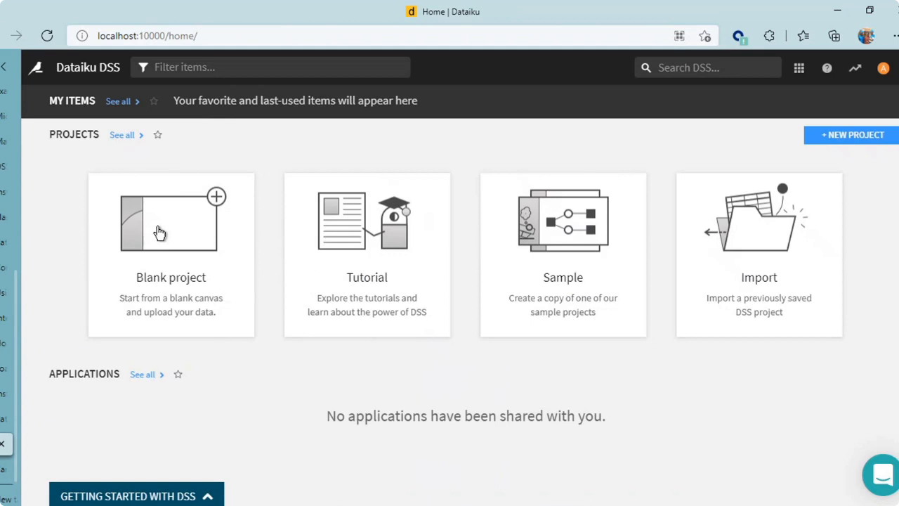
mouse_move(177, 233)
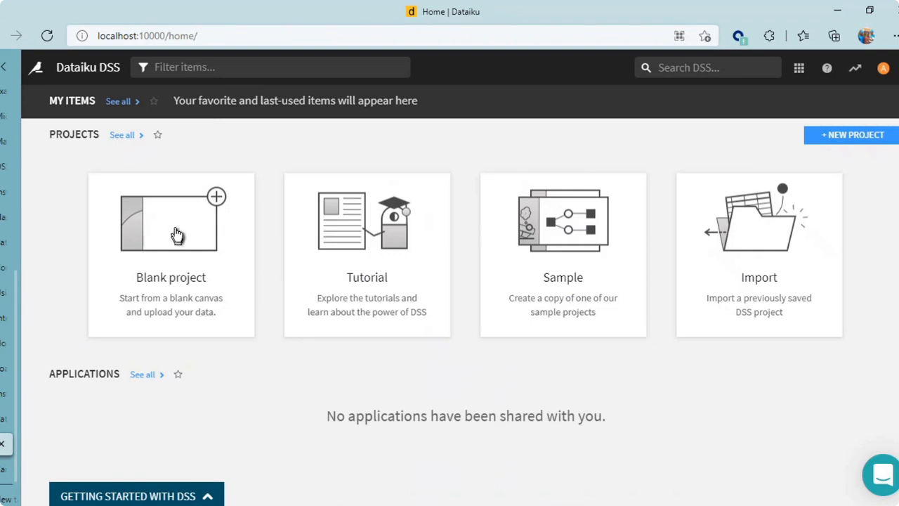
click(175, 232)
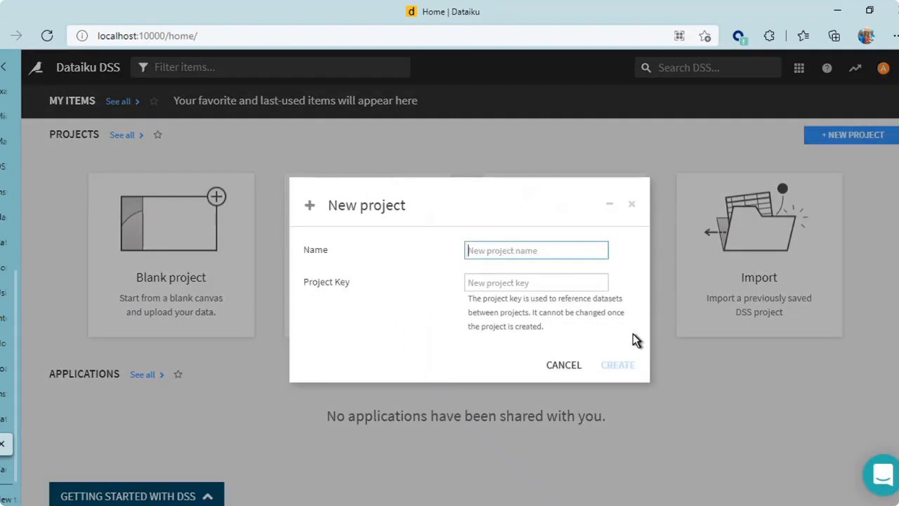